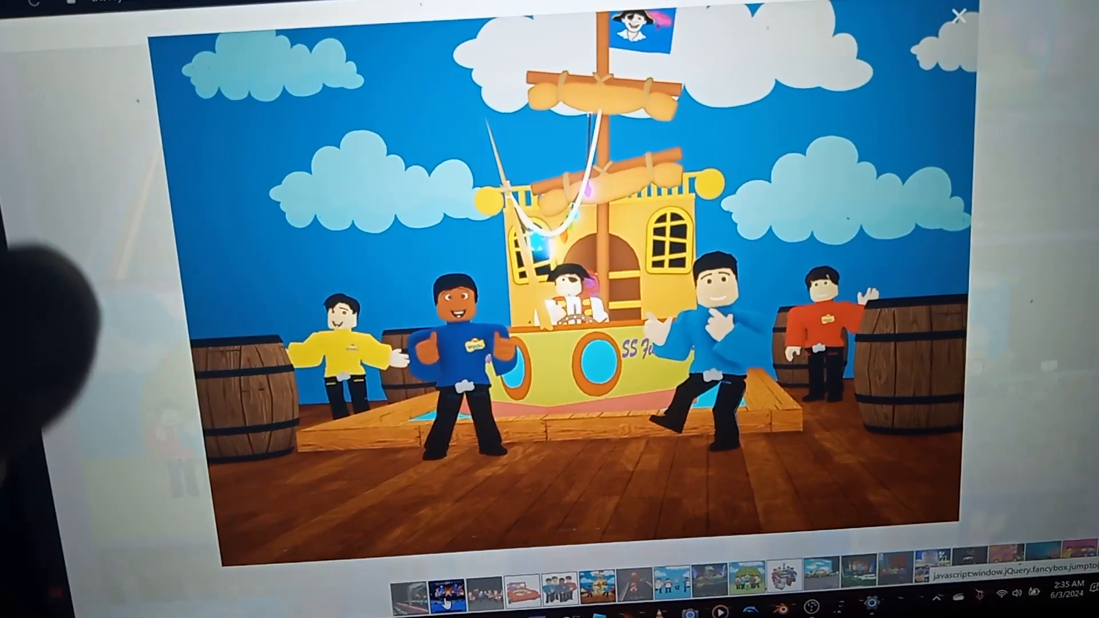
Move the four-character Wiggles model group to stand in front of the green wall
{"action": "left_click", "coordinate": [960, 13]}
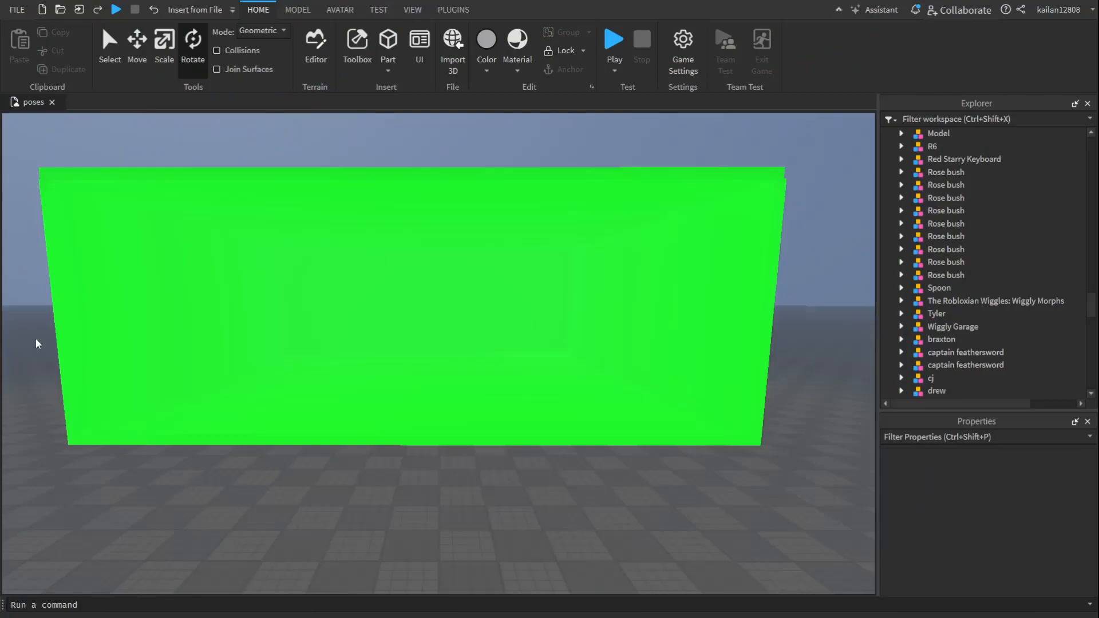
{"action": "mouse_move", "coordinate": [451, 530]}
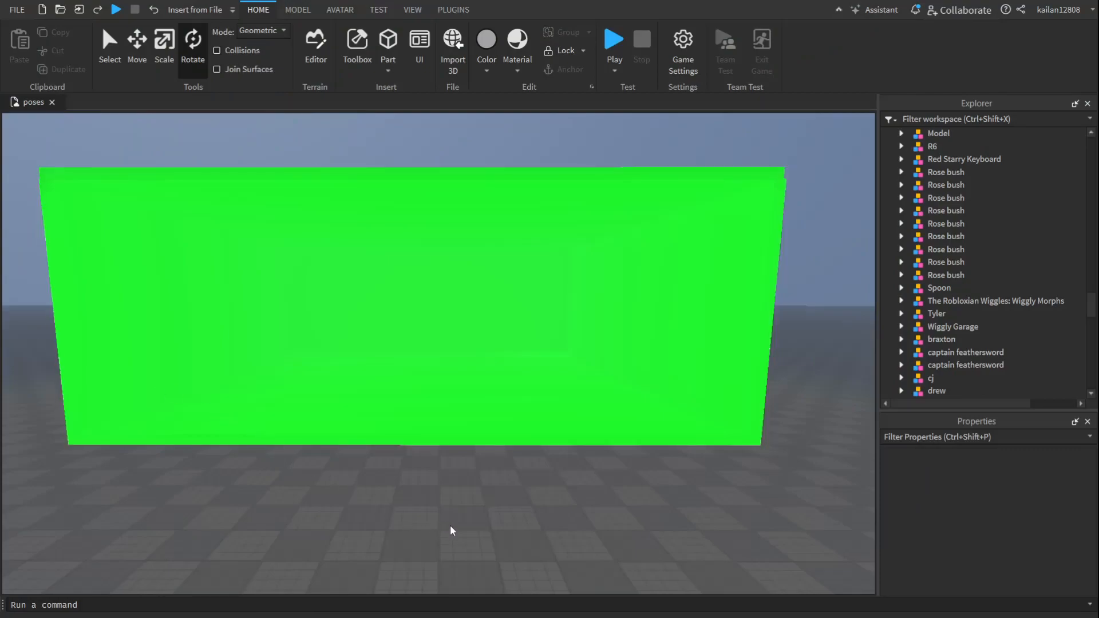
{"action": "left_click", "coordinate": [461, 422]}
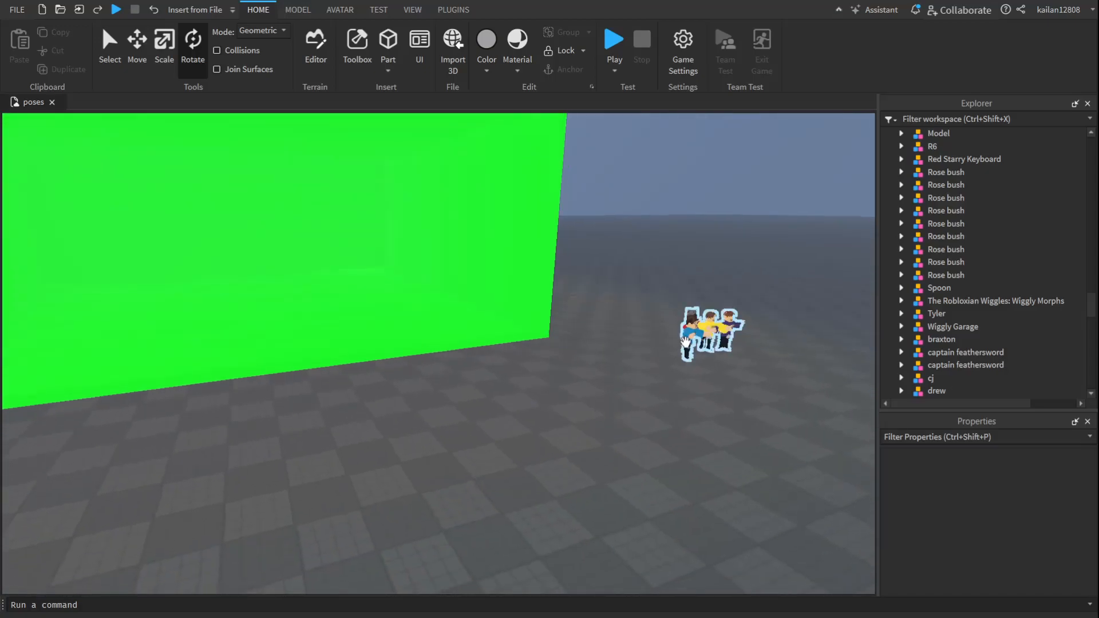
{"action": "left_click", "coordinate": [939, 133]}
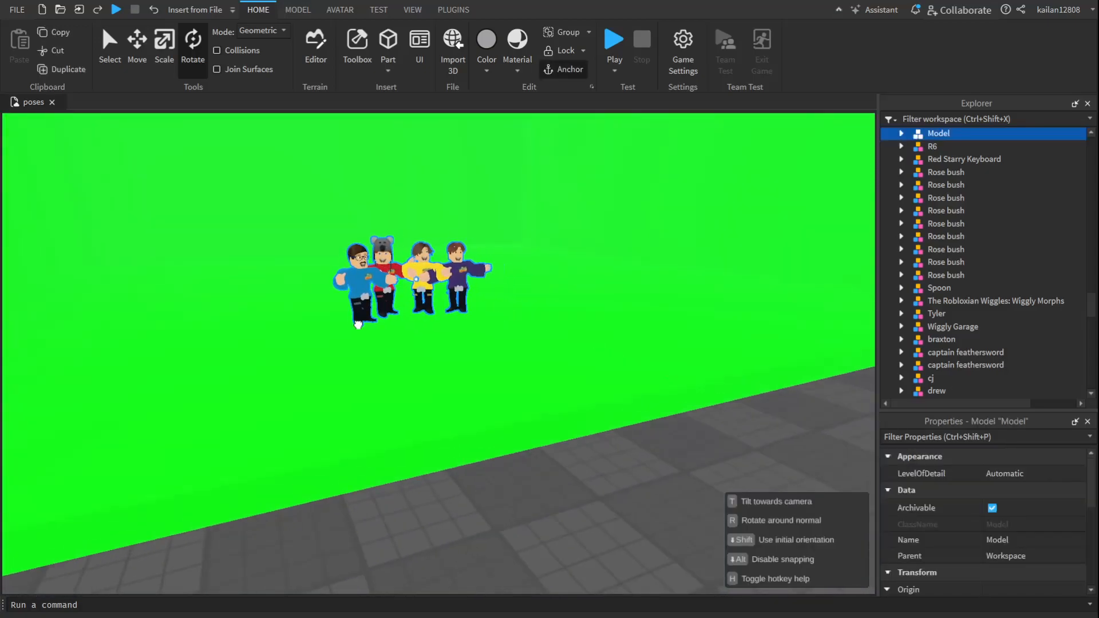
{"action": "left_click", "coordinate": [595, 467]}
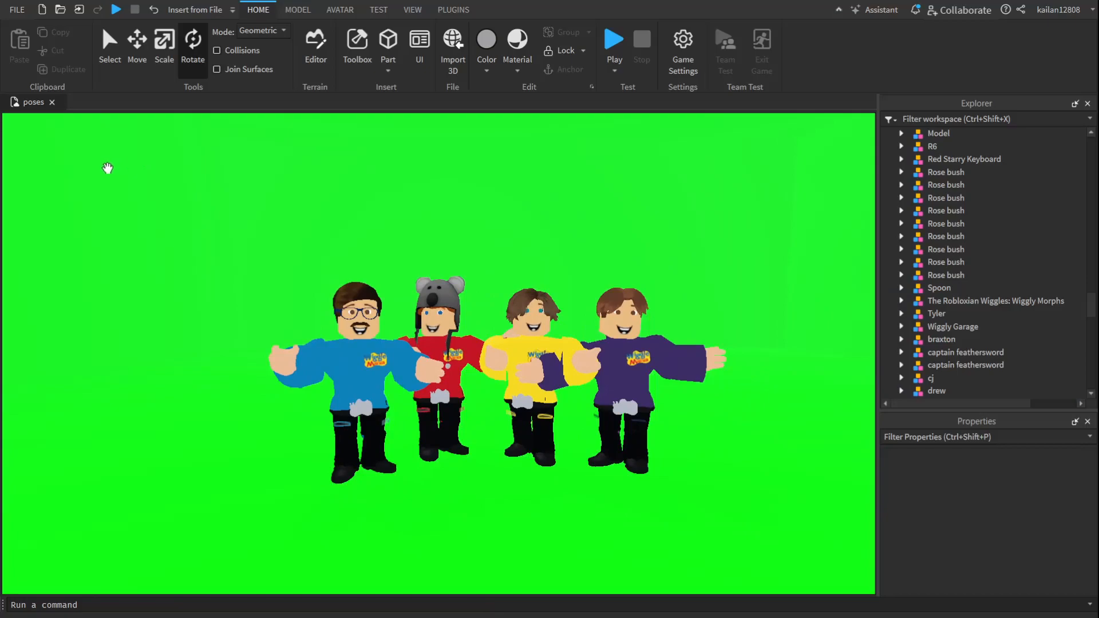
{"action": "mouse_move", "coordinate": [16, 10]}
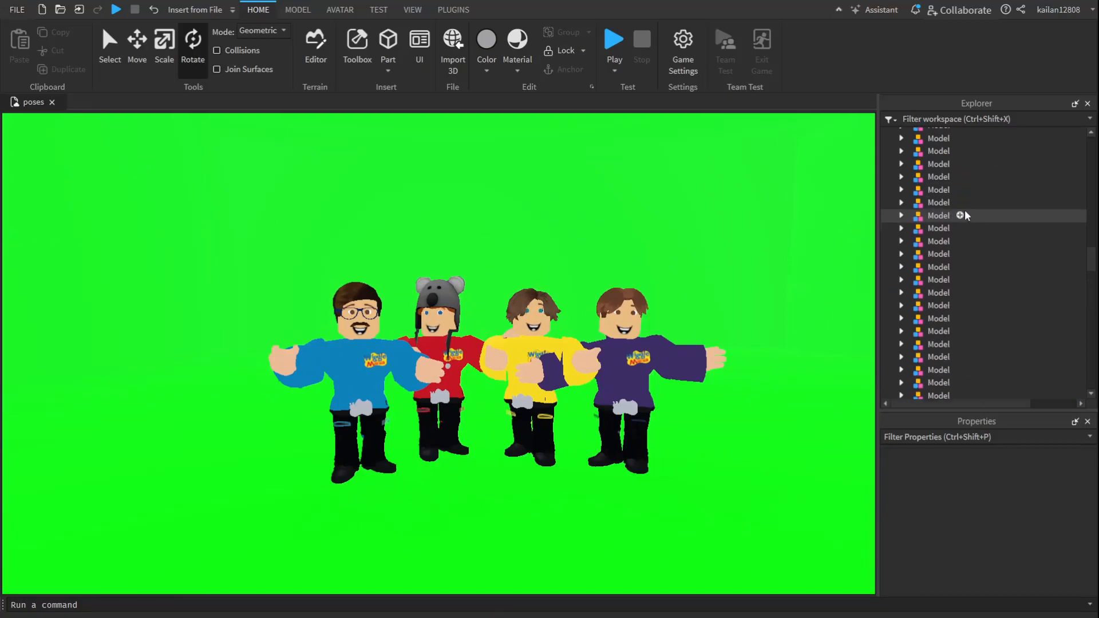
Set Lighting Technology to ShadowMap and EnvironmentSpecularScale and EnvironmentDiffuseScale to 0
{"action": "scroll", "scroll_direction": "down", "scroll_amount": 3}
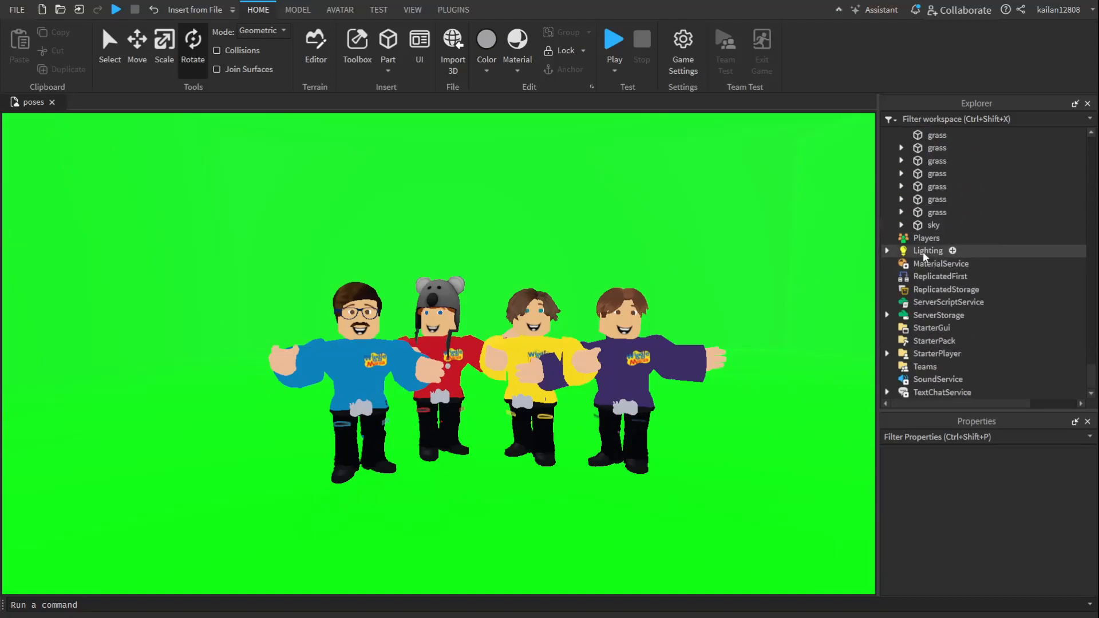
{"action": "left_click", "coordinate": [929, 251]}
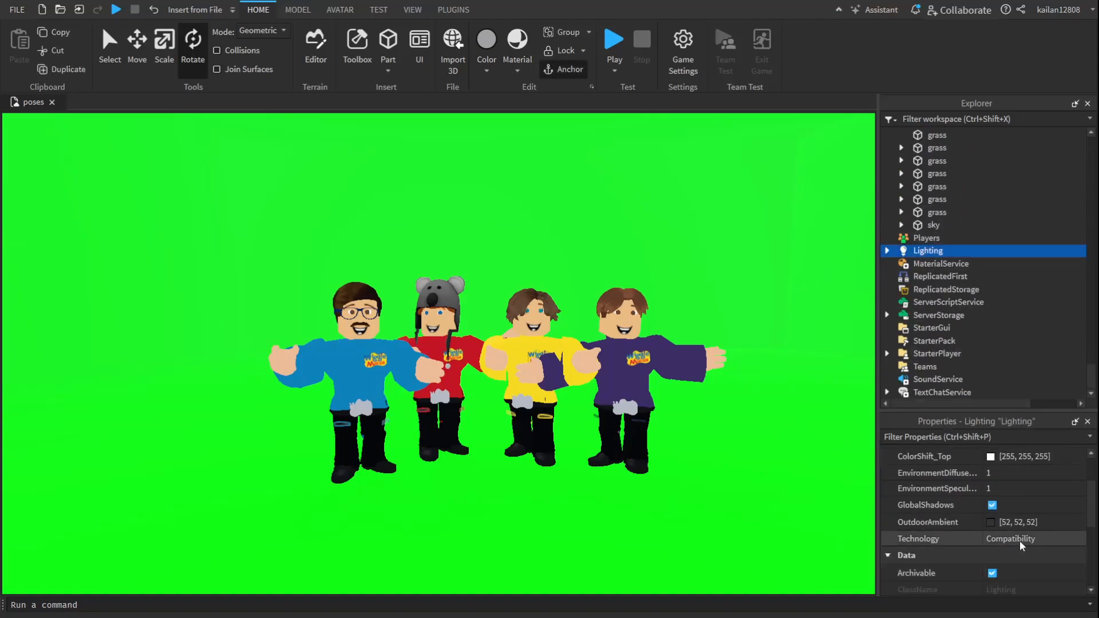
{"action": "left_click", "coordinate": [1031, 538]}
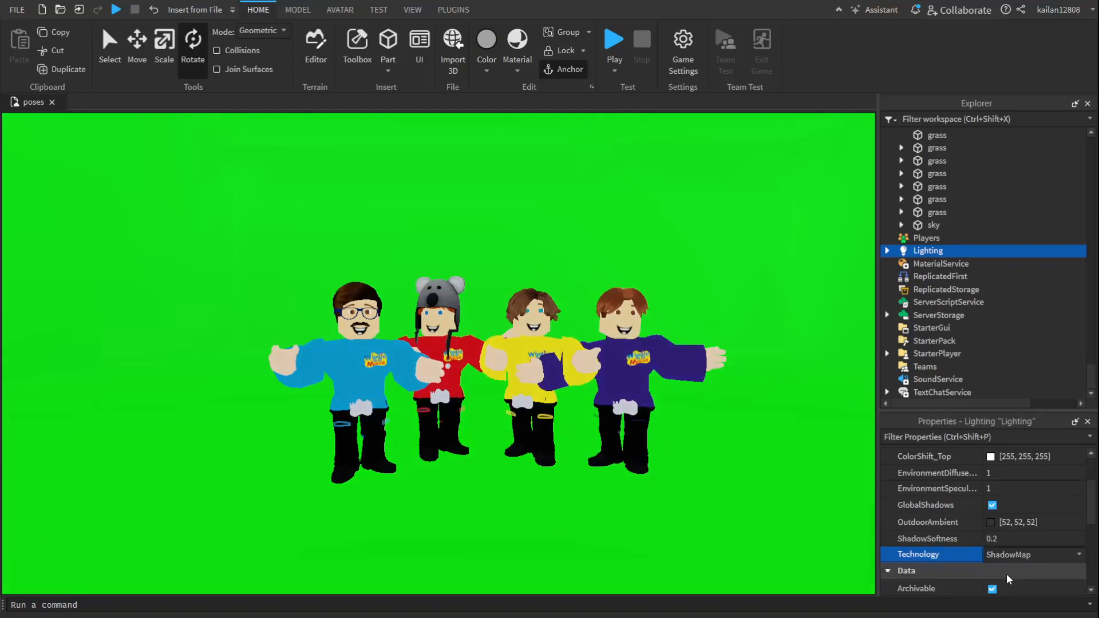
{"action": "mouse_move", "coordinate": [1024, 489]}
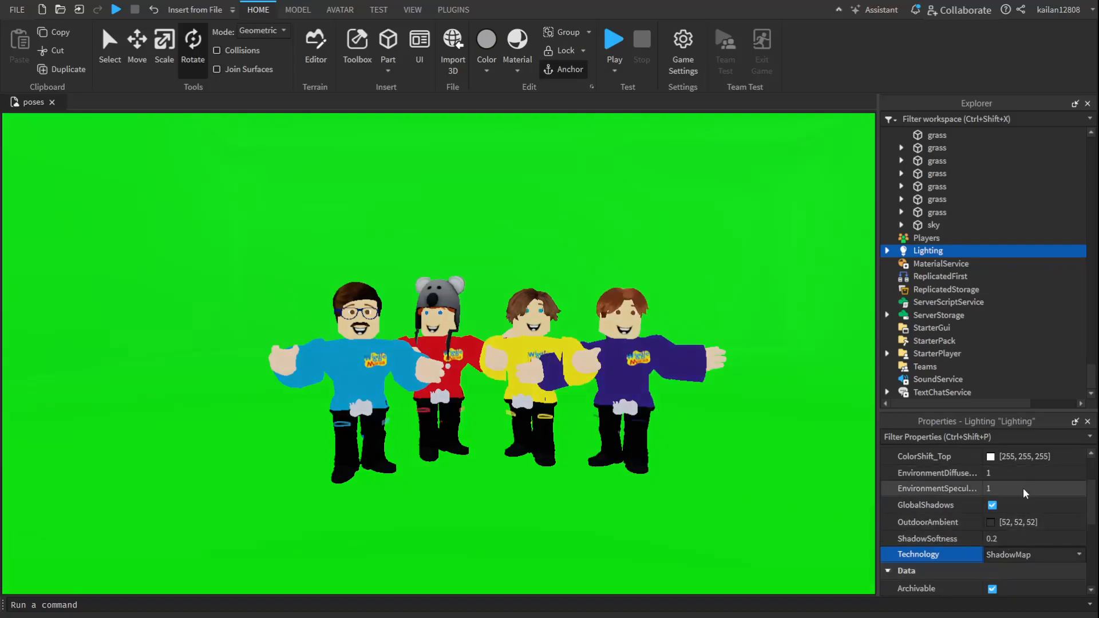
{"action": "left_click", "coordinate": [1031, 487]}
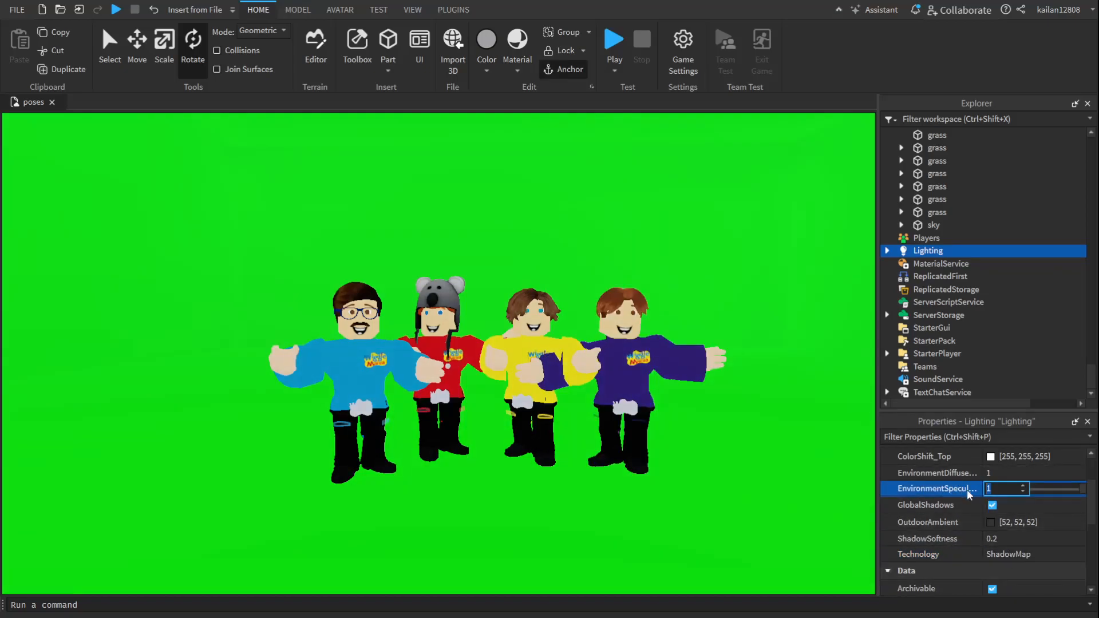
{"action": "mouse_move", "coordinate": [1083, 494]}
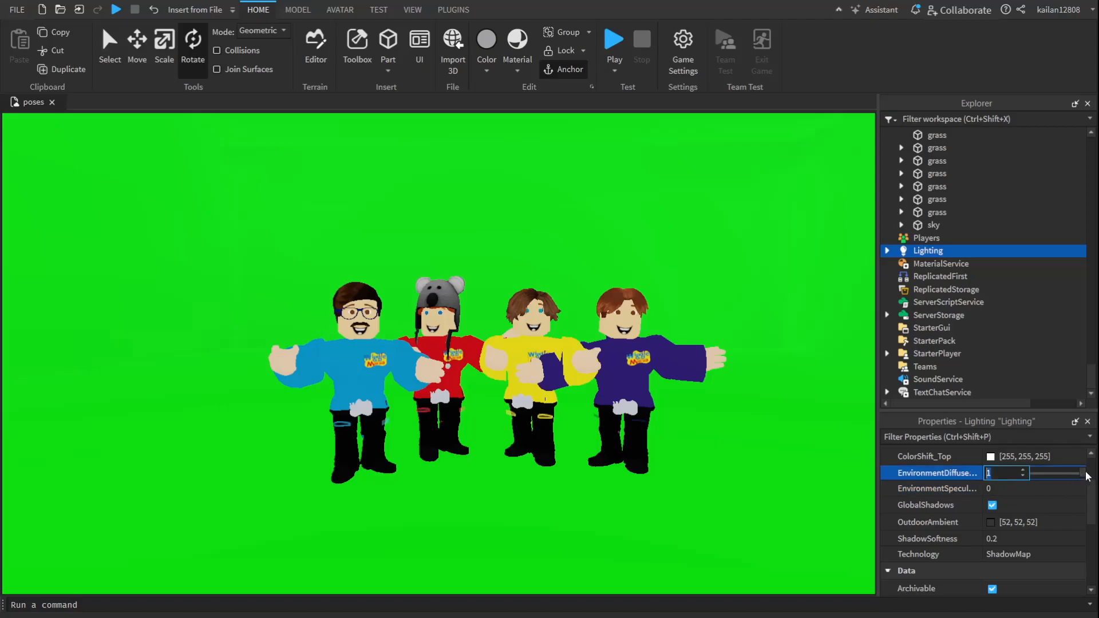
{"action": "type", "text": "0"}
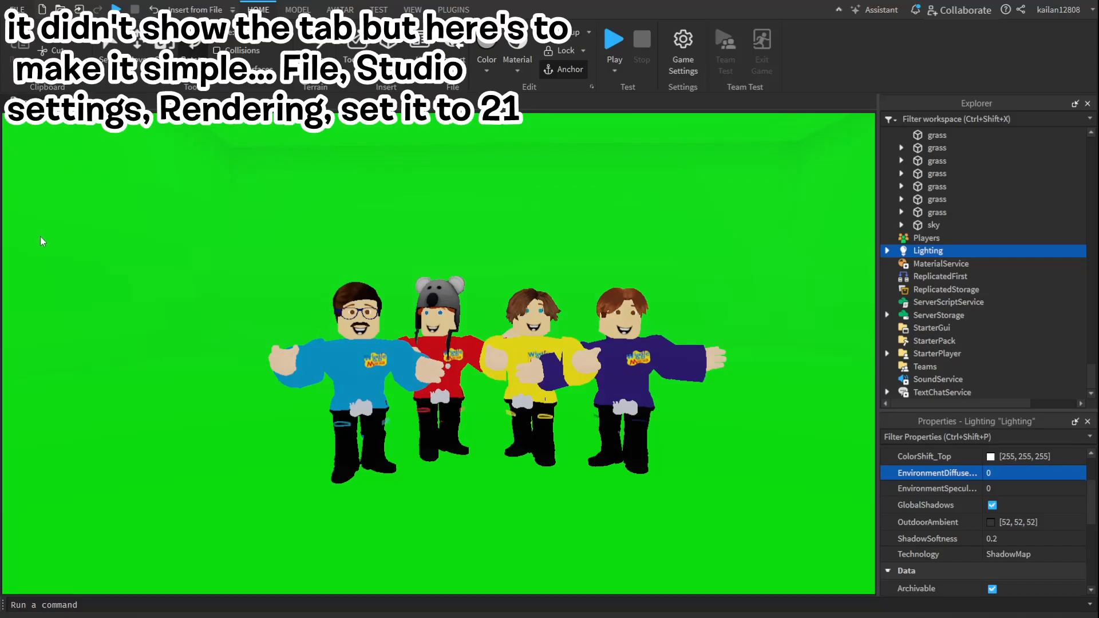
{"action": "mouse_move", "coordinate": [358, 224]}
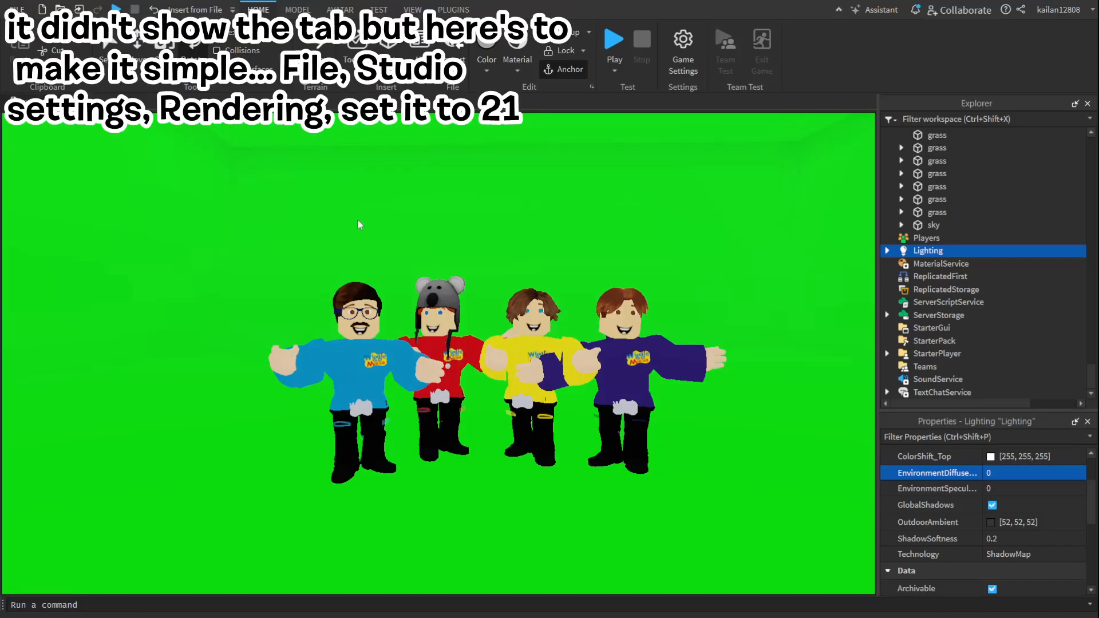
{"action": "mouse_move", "coordinate": [32, 341]}
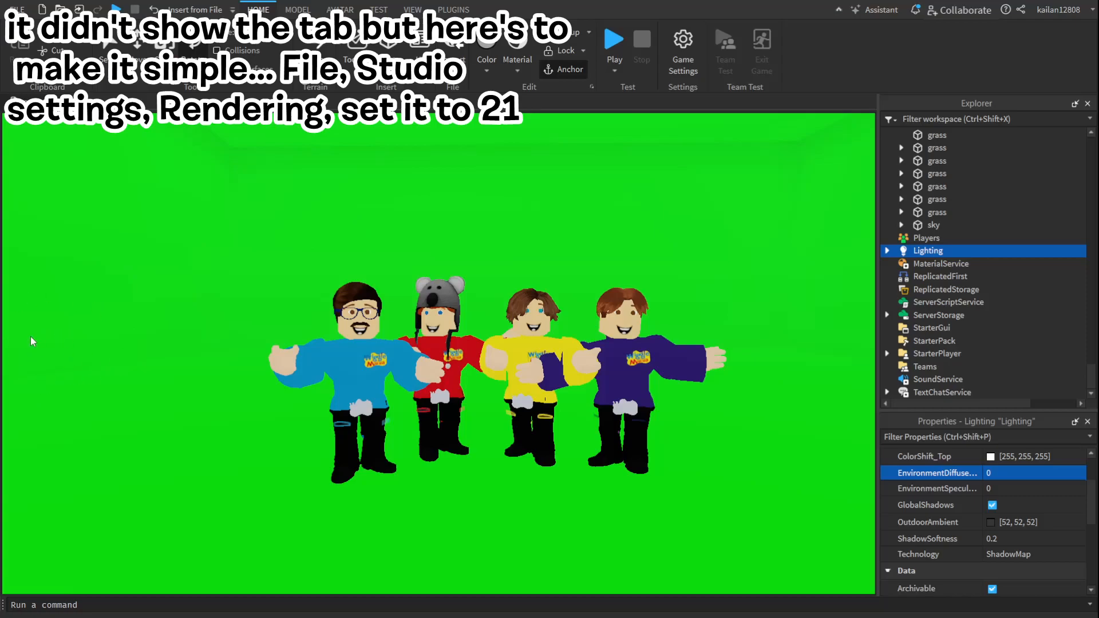
{"action": "mouse_move", "coordinate": [373, 235]}
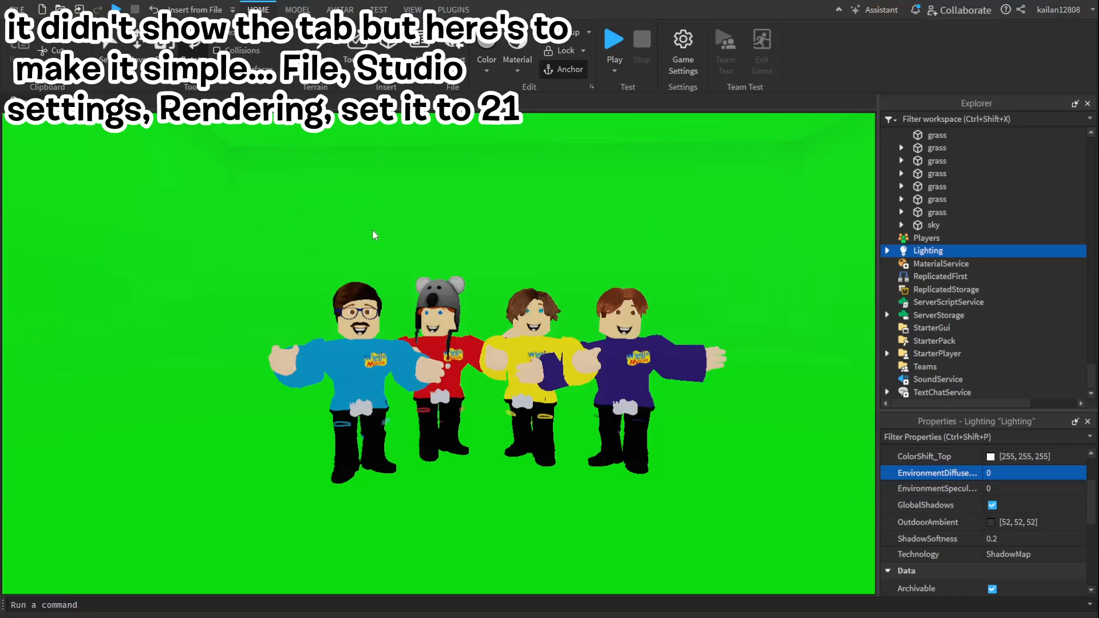
{"action": "mouse_move", "coordinate": [364, 287]}
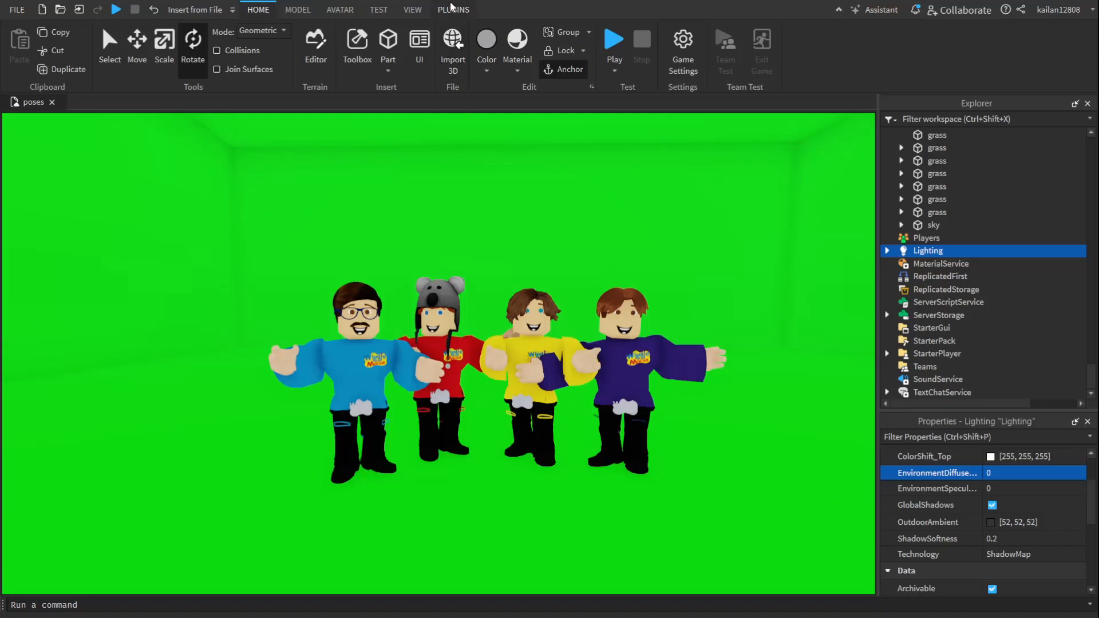
Set the Workspace Camera's FieldOfView to 50 for a tighter framing of the characters
{"action": "left_click", "coordinate": [454, 9]}
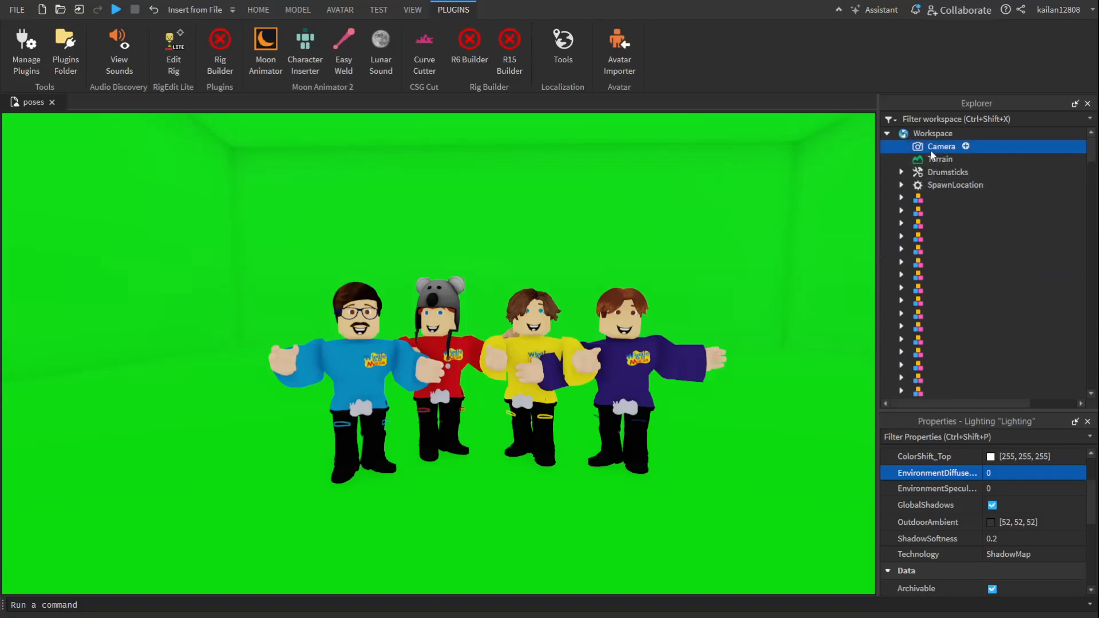
{"action": "left_click", "coordinate": [941, 146]}
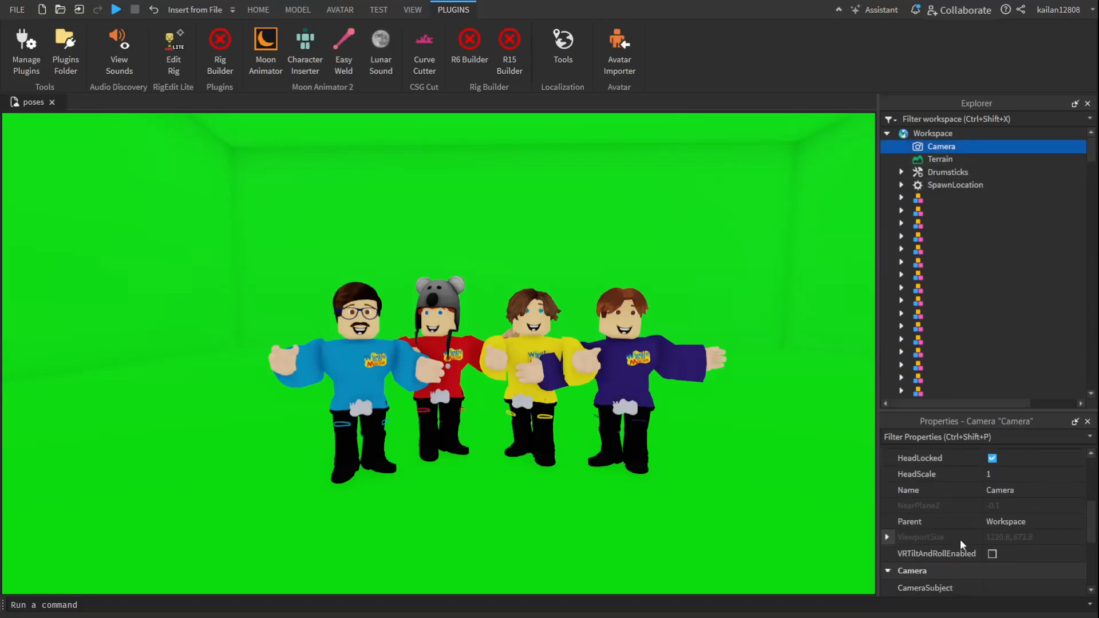
{"action": "scroll", "scroll_direction": "down", "scroll_amount": 3}
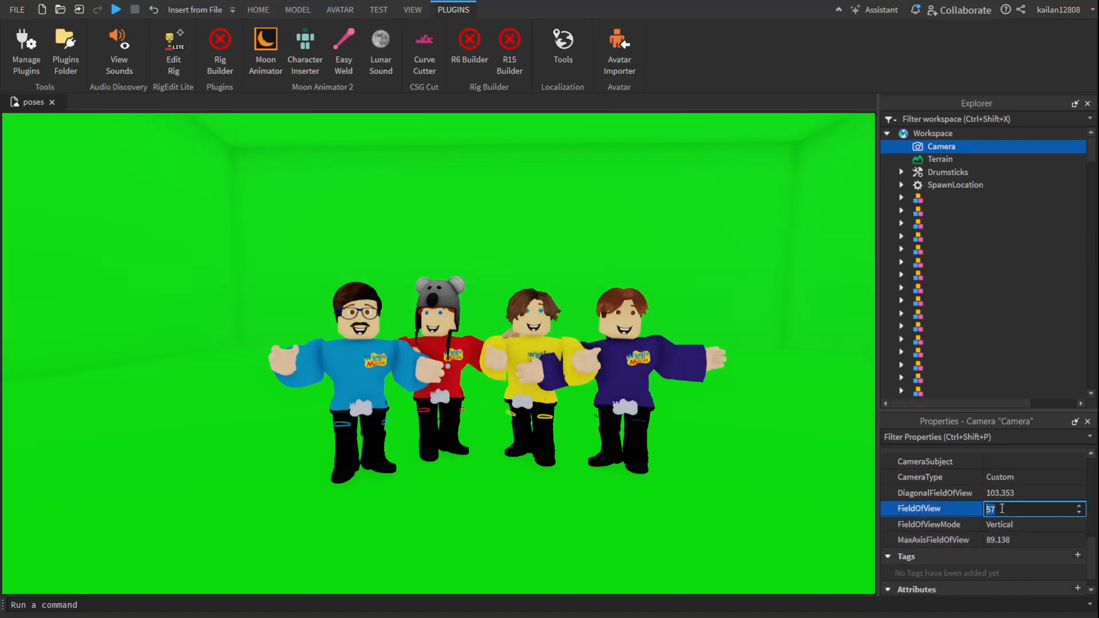
{"action": "type", "text": "50"}
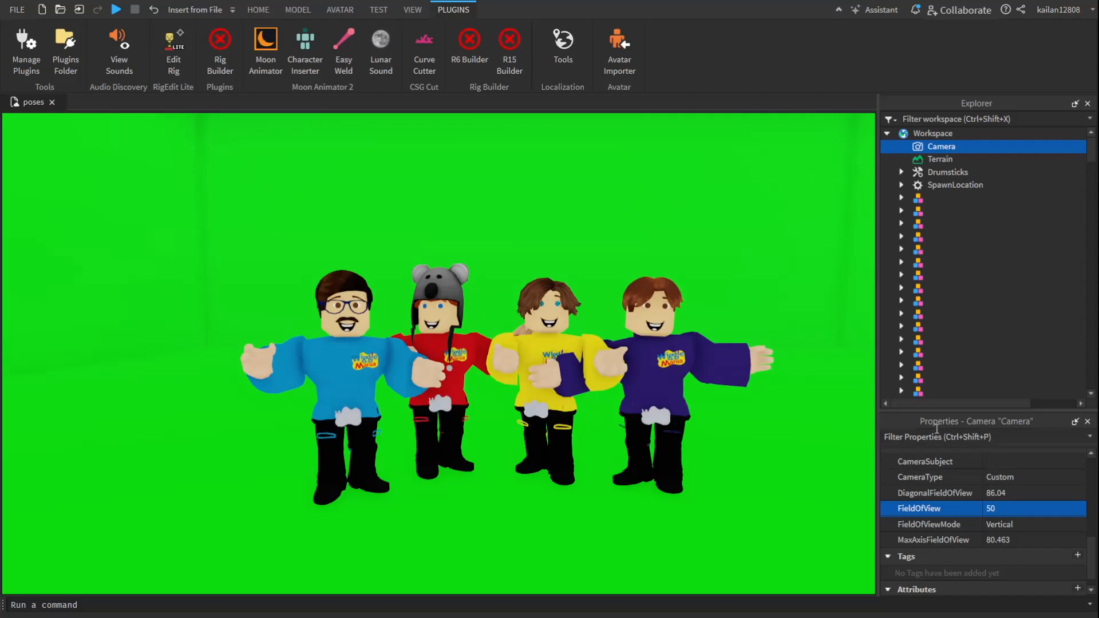
{"action": "left_click", "coordinate": [412, 9]}
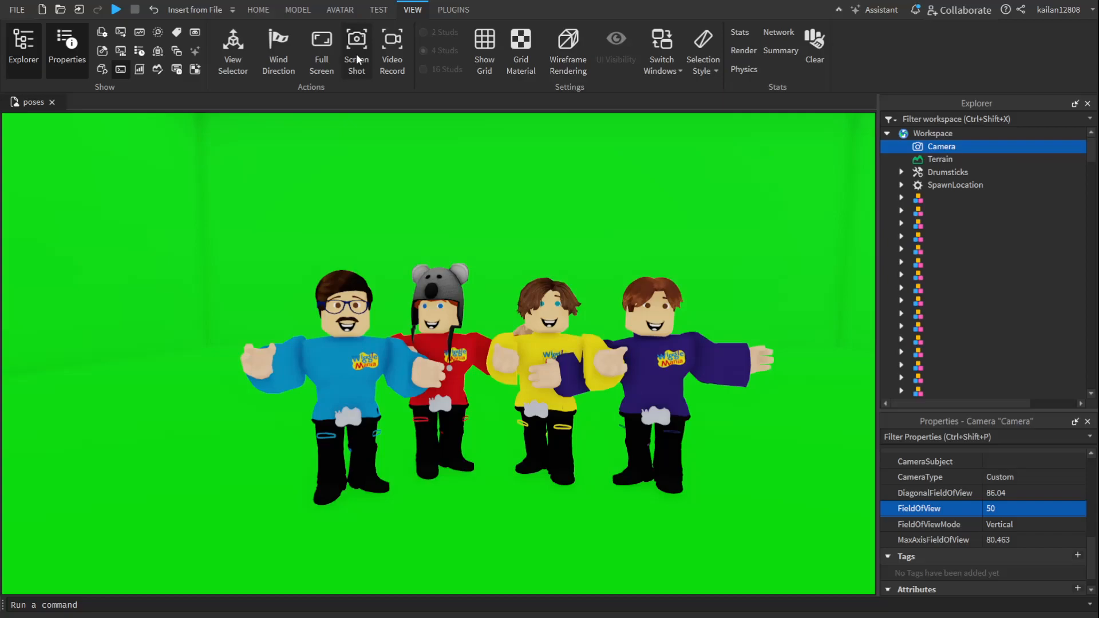
{"action": "mouse_move", "coordinate": [360, 79]}
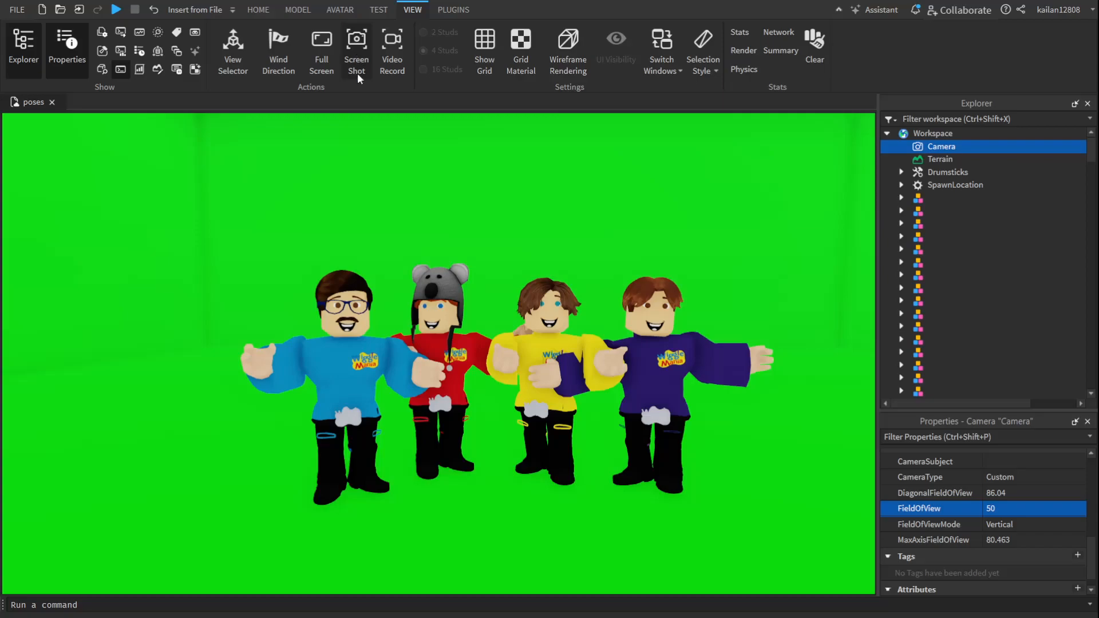